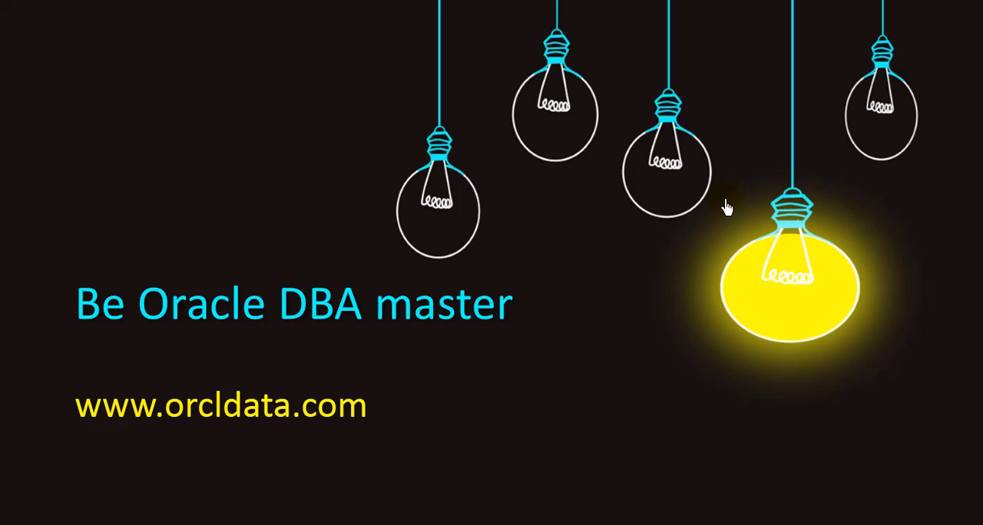
{"action": "mouse_move", "coordinate": [513, 227]}
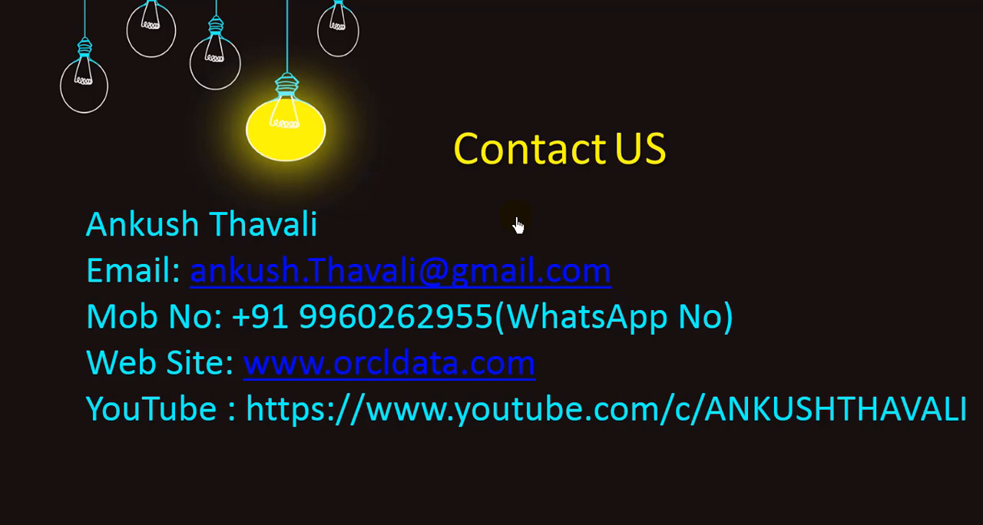
{"action": "mouse_move", "coordinate": [248, 424]}
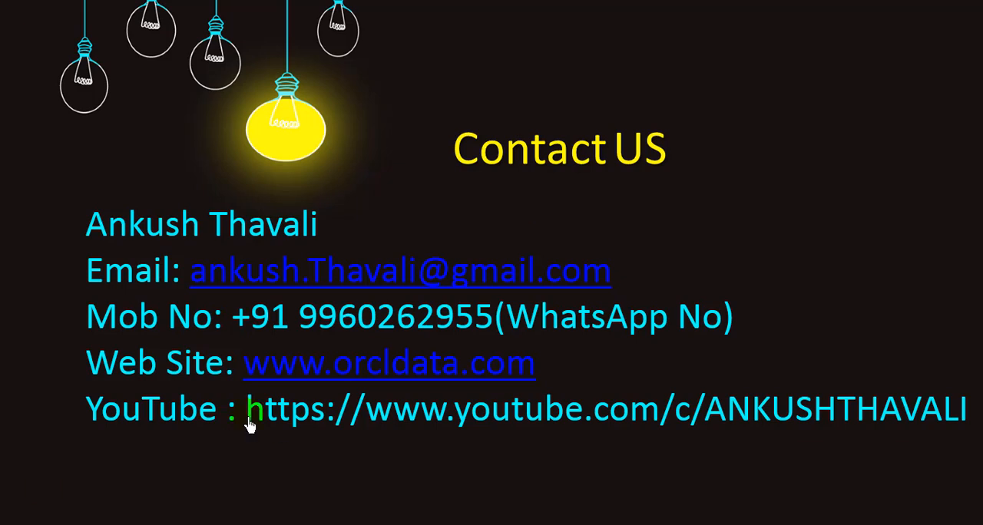
{"action": "mouse_move", "coordinate": [317, 433]}
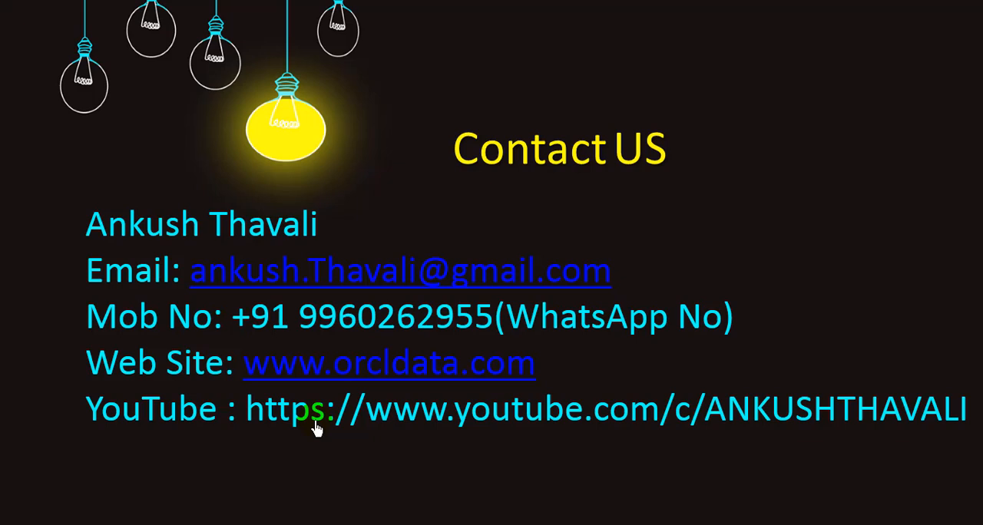
{"action": "mouse_move", "coordinate": [221, 389]}
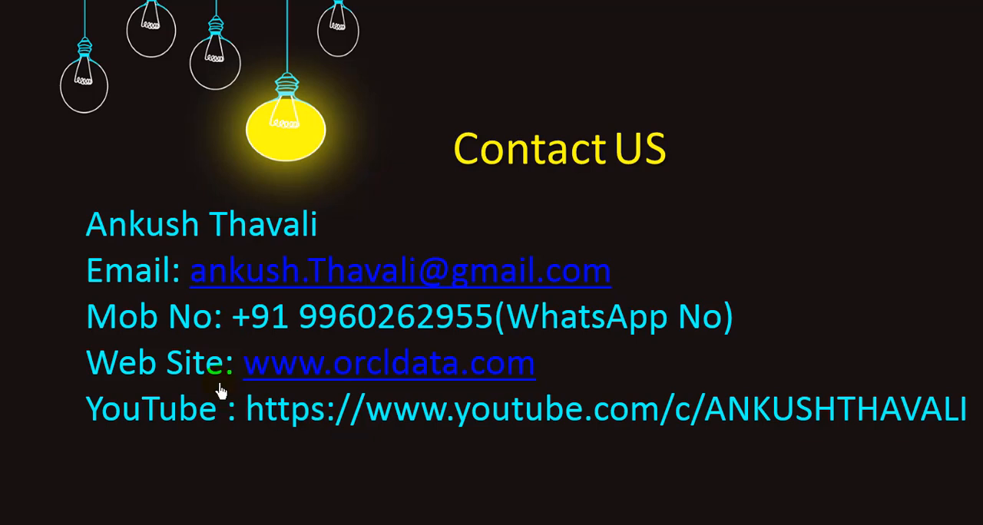